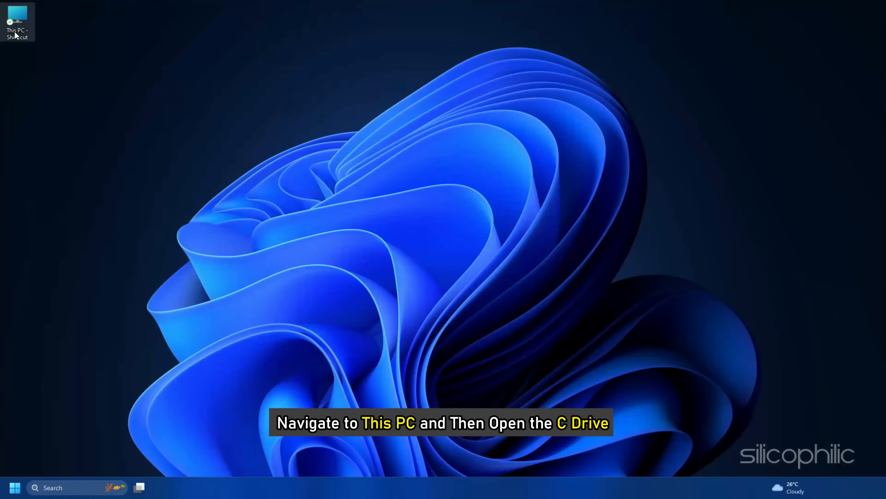
Show hidden items so ProgramData becomes visible under the C: drive
double_click(18, 13)
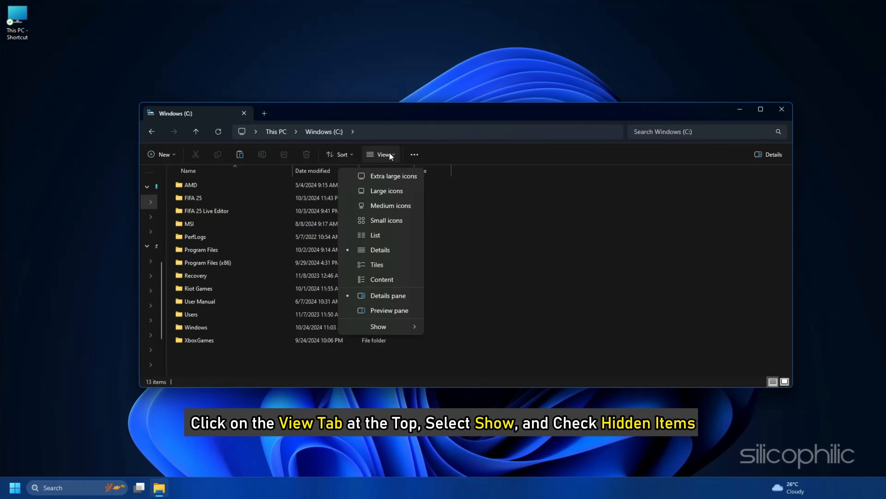
click(378, 326)
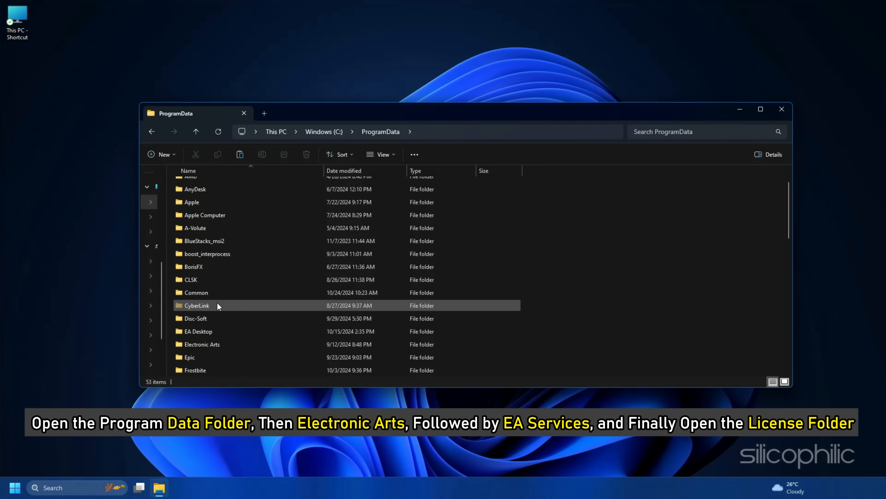
Navigate to Electronic Arts\EA Services\License and move its files to the desktop backup folder
double_click(202, 344)
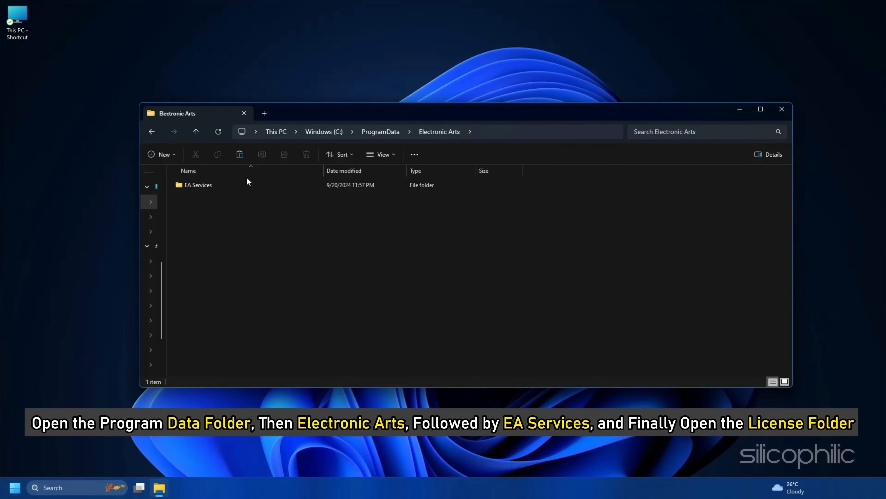
double_click(197, 185)
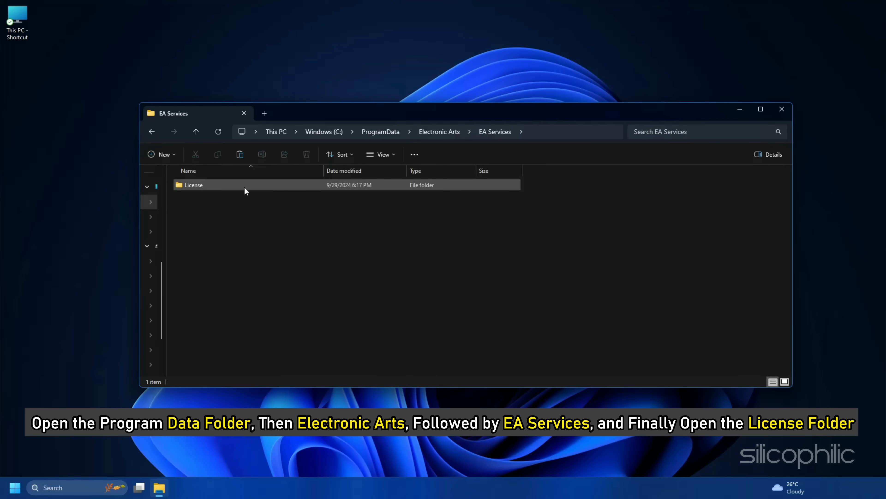
double_click(193, 185)
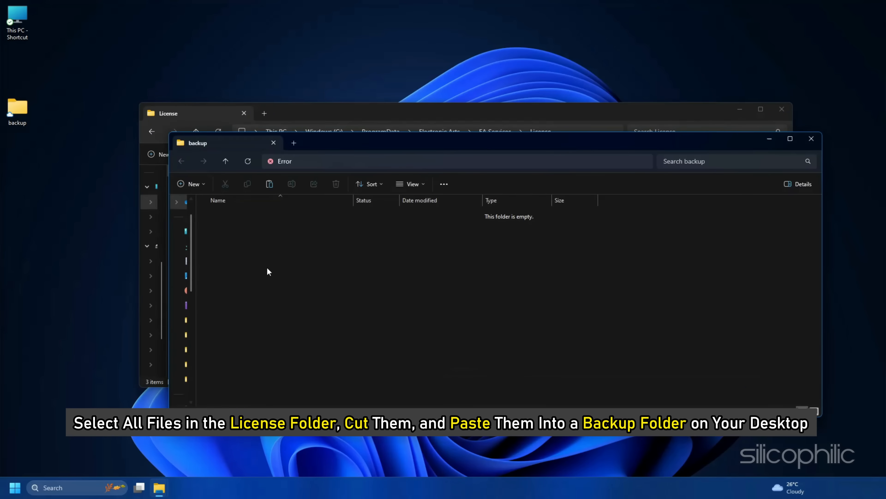
key(Ctrl+v)
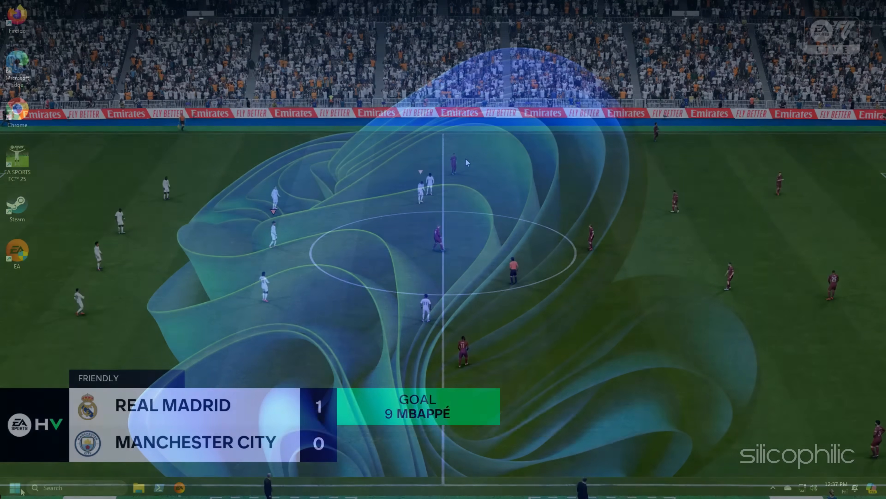
End the running EA app process from Task Manager's process list
right_click(15, 487)
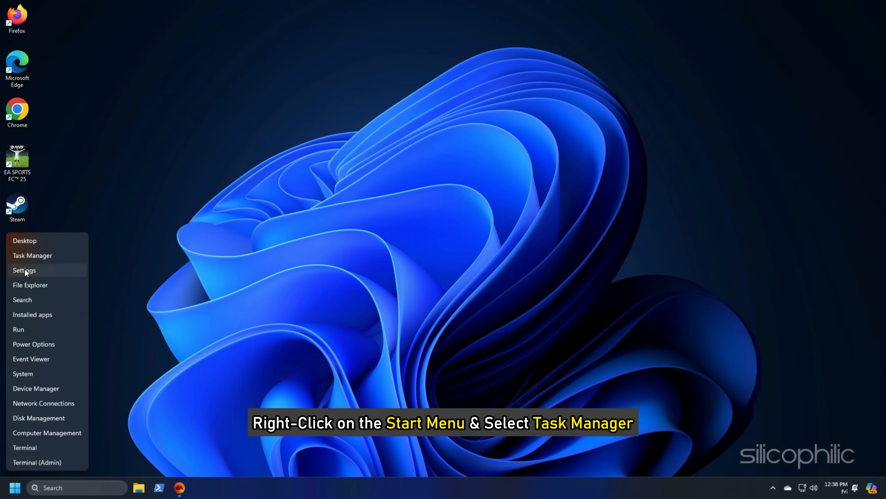
click(33, 256)
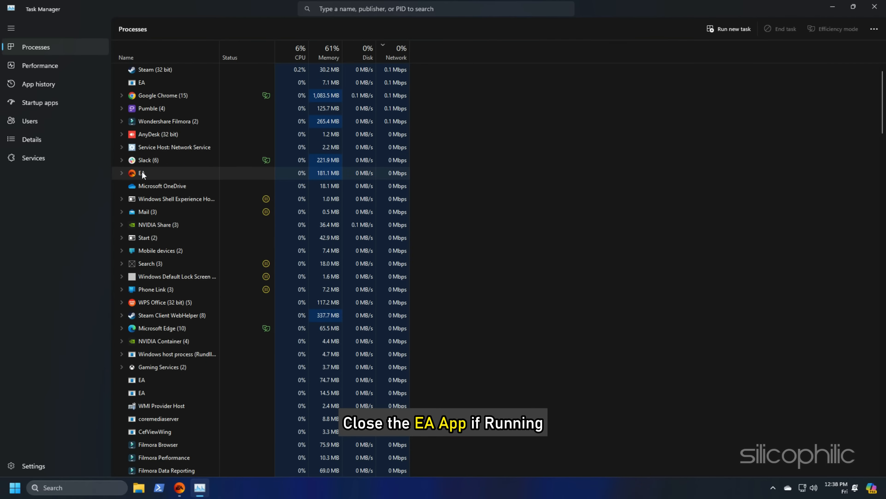
right_click(142, 173)
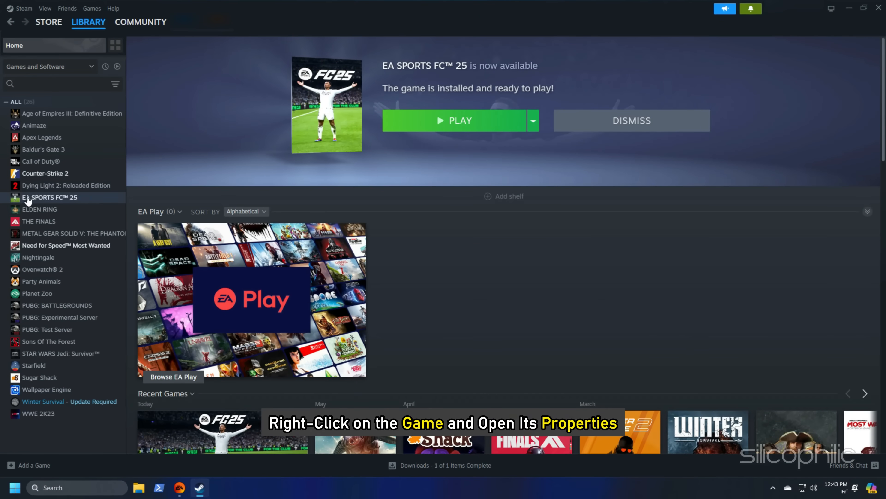
Verify integrity of EA SPORTS FC 25 game files; 3 failed files get reacquired
right_click(50, 197)
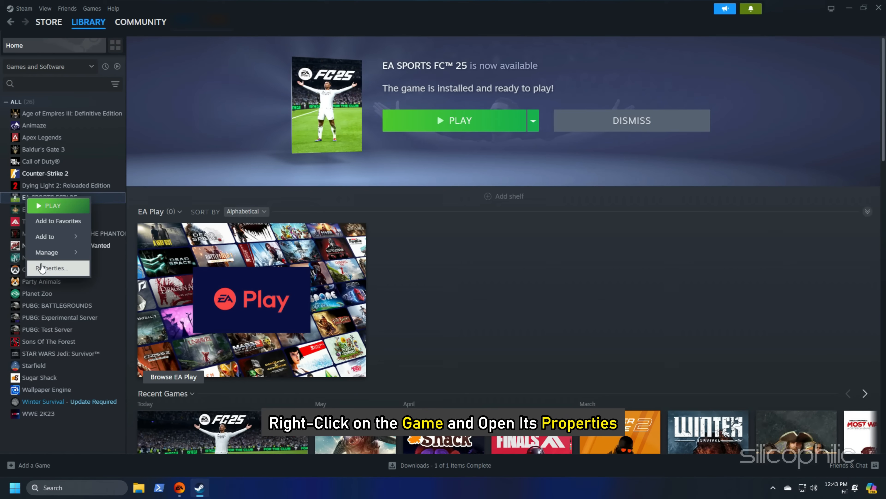
click(53, 268)
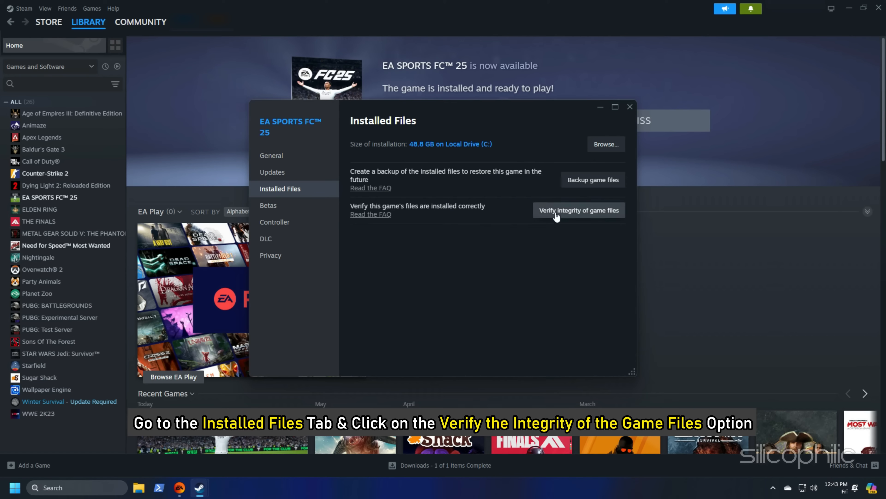
click(579, 210)
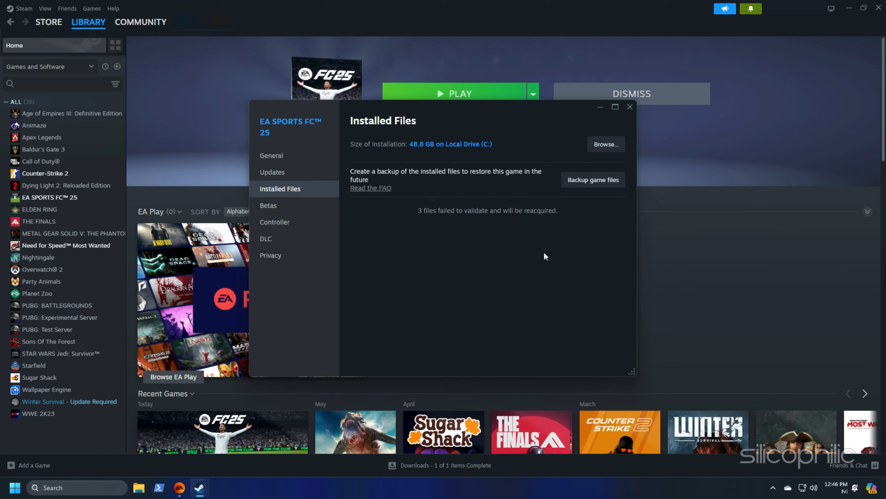
click(454, 93)
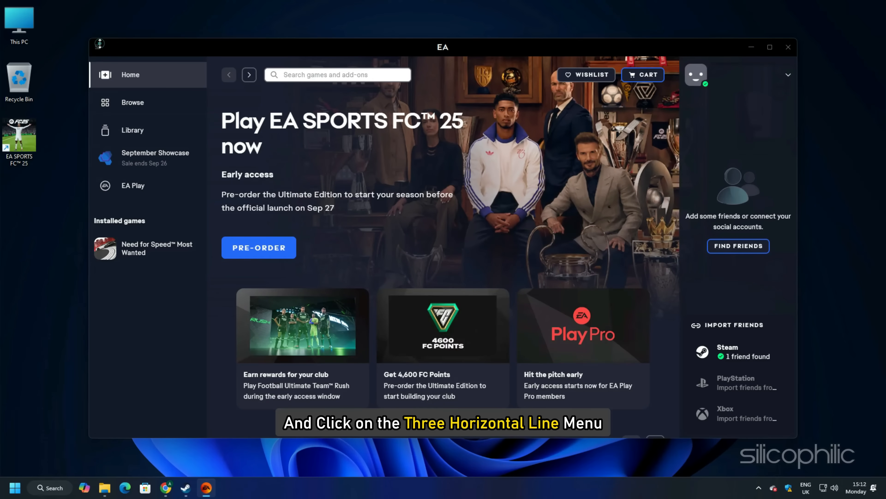
Run App Recovery from the Help menu and confirm clearing the EA app cache
click(98, 47)
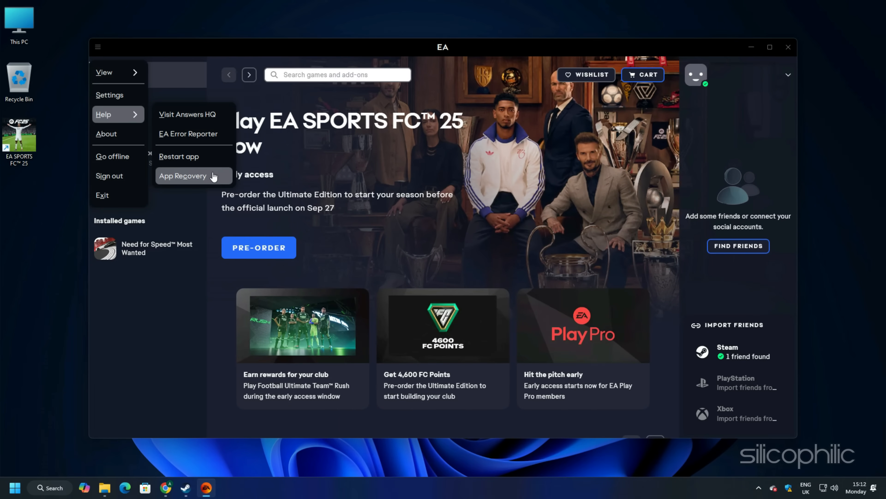
click(182, 175)
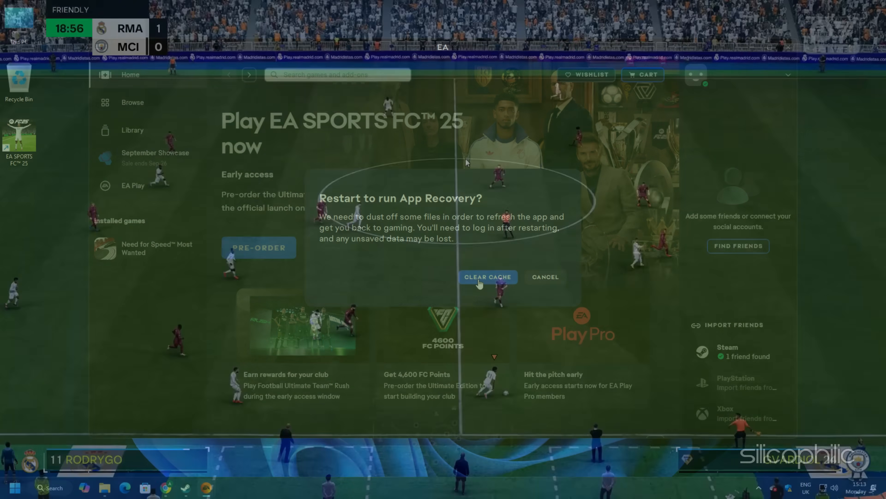
click(489, 277)
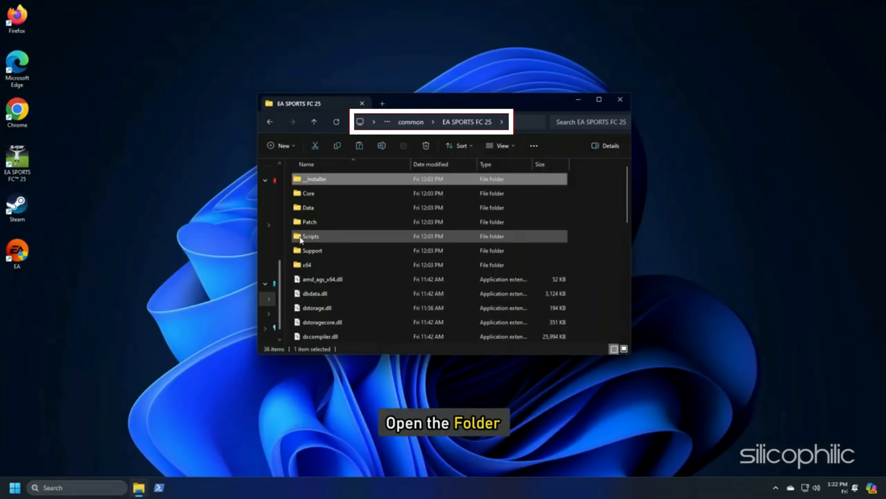
Run EAAntiCheat.Installer from the game's __Installer\EAAntiCheat folder
double_click(314, 179)
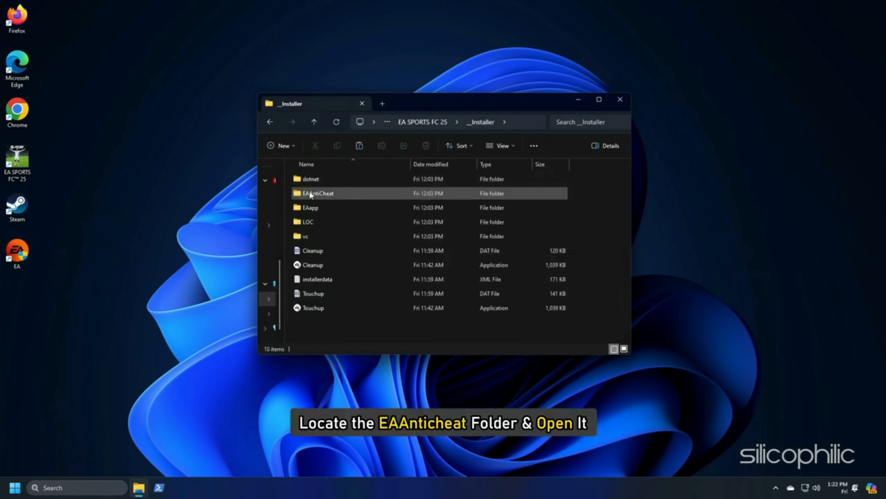
double_click(316, 193)
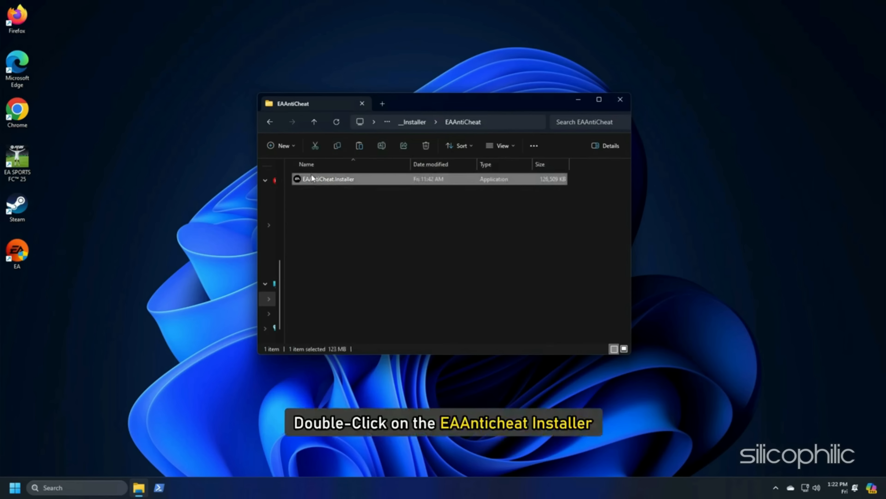
double_click(323, 179)
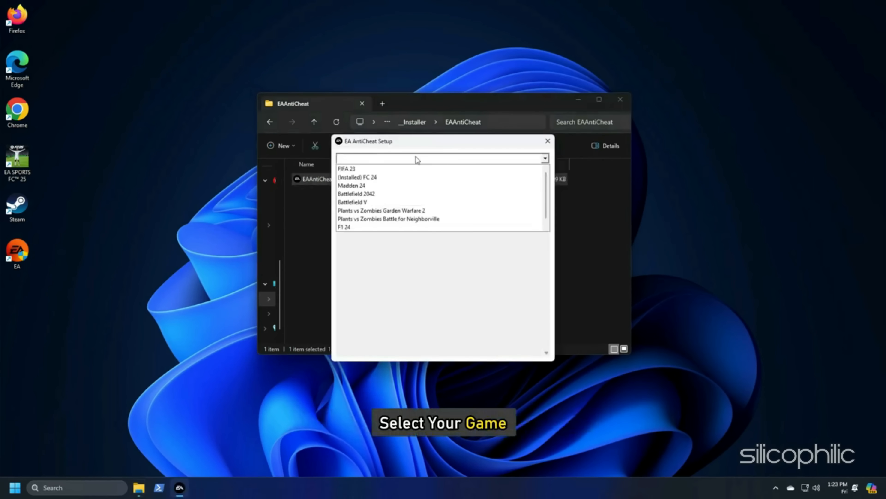
Repair the anti-cheat using the EA SPORTS FC 25 folder under steamapps\common
click(451, 178)
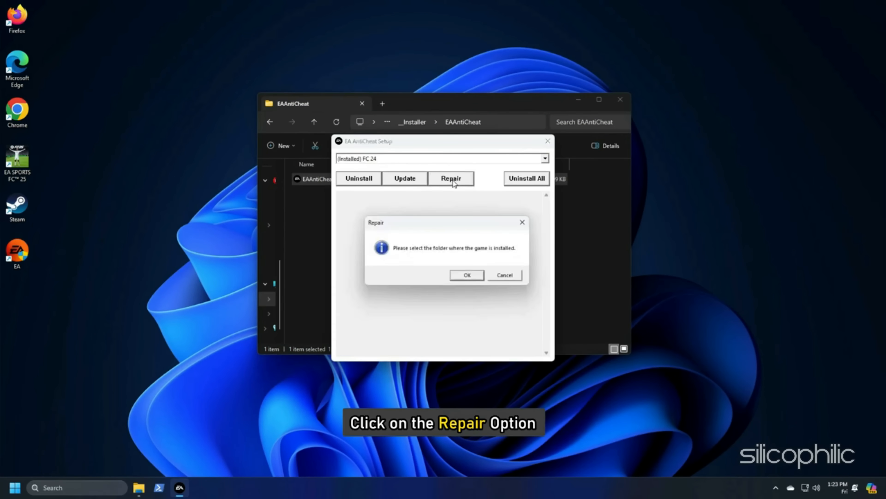
click(466, 276)
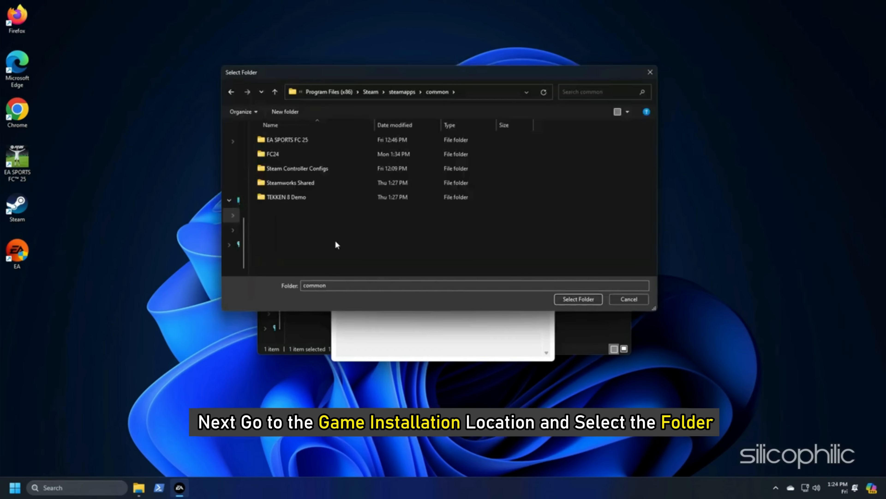
click(284, 140)
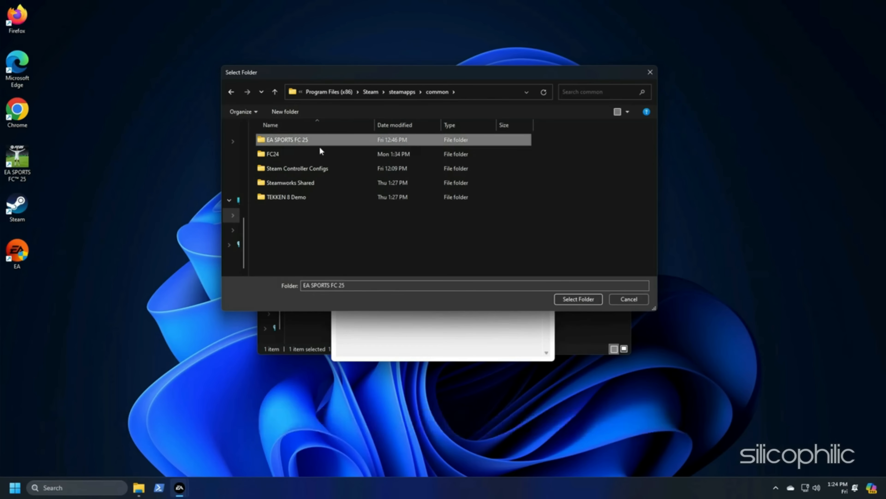
click(579, 299)
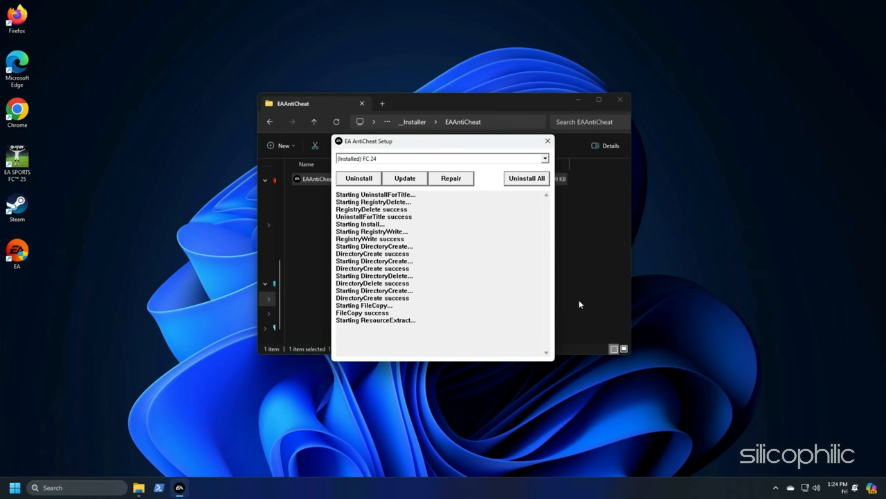
click(405, 179)
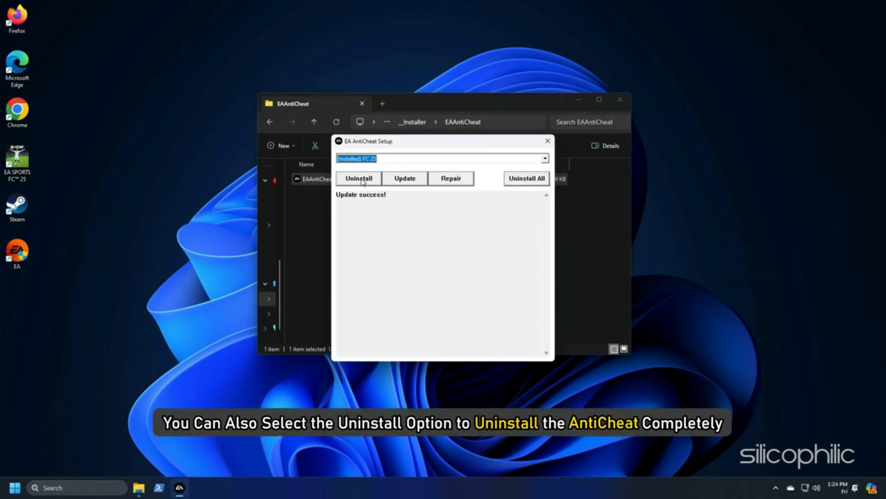
Select FC 25 from the supported games list and uninstall its anti-cheat
click(359, 178)
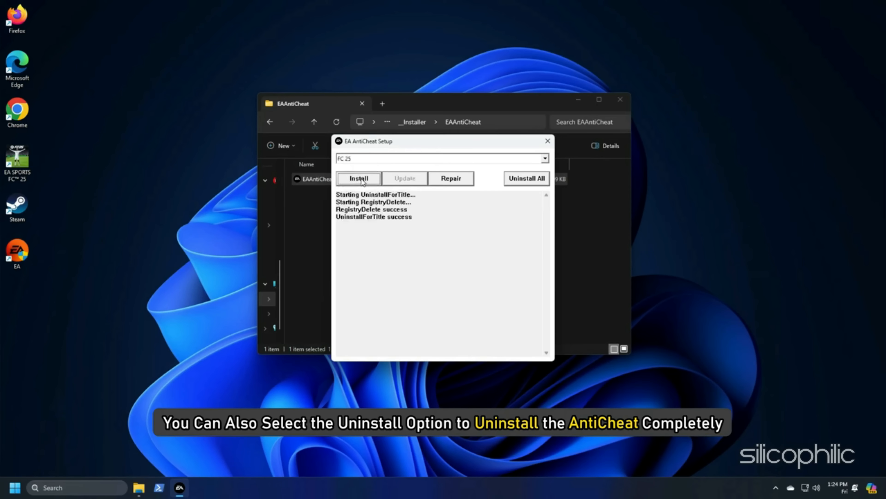
click(546, 158)
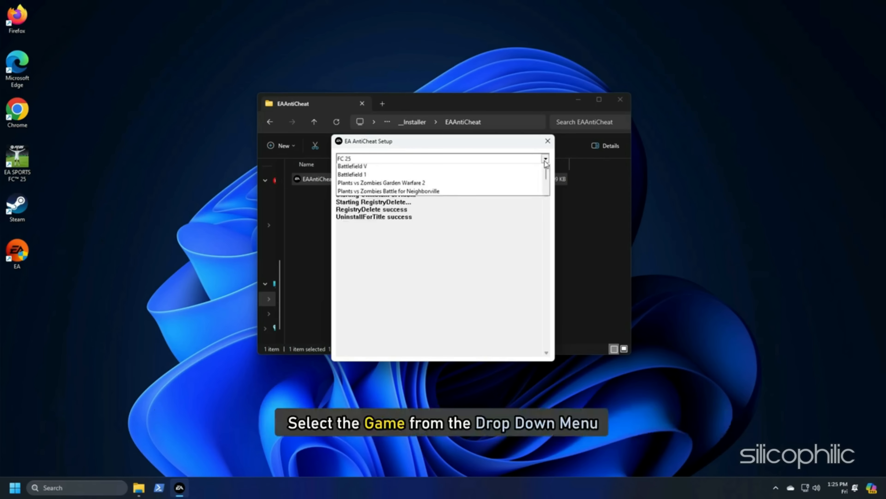
click(345, 159)
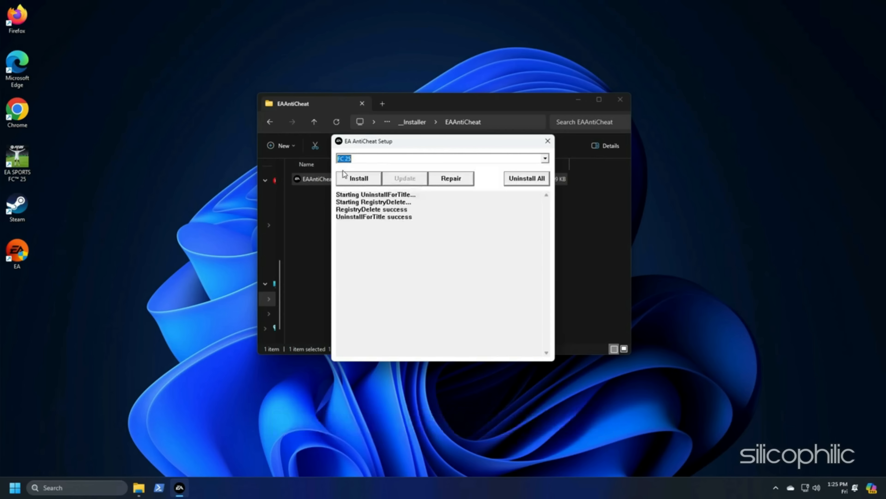
click(359, 178)
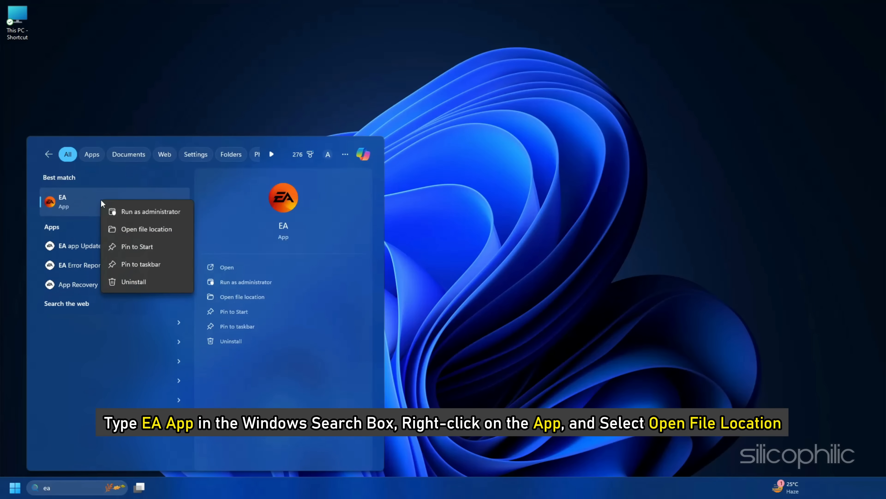
mouse_move(157, 232)
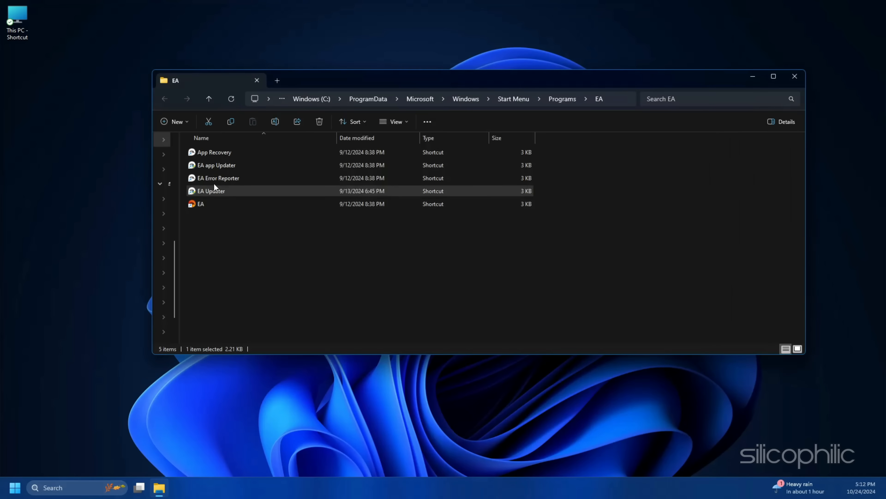
Launch the EA Updater shortcut from the EA app's Start Menu folder
right_click(210, 191)
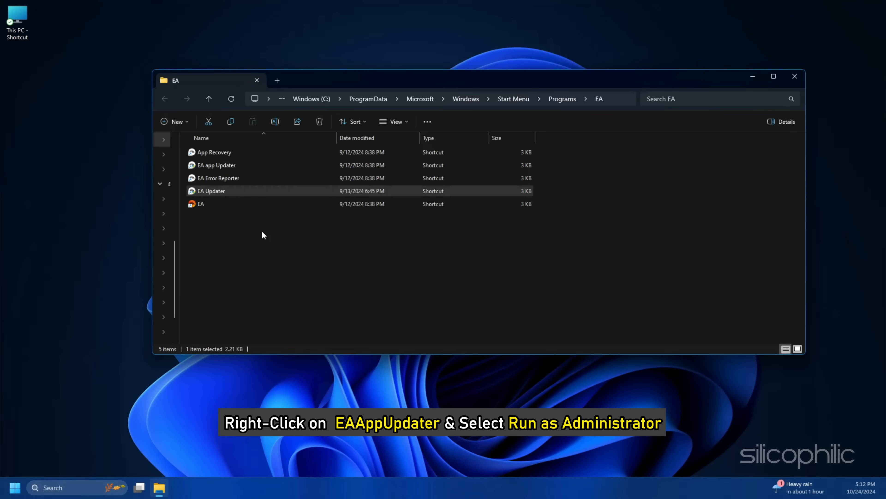
double_click(211, 191)
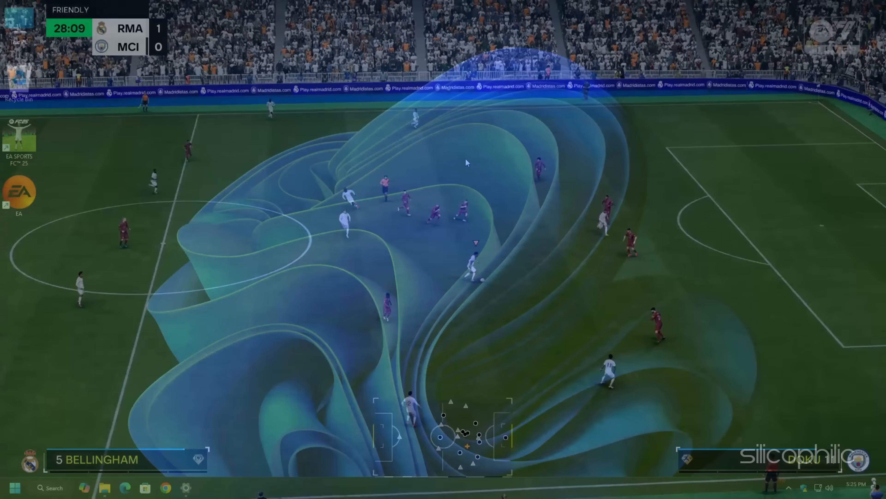
Run %localappdata% and bring up actions for the EADesktop folder
key(Win+R)
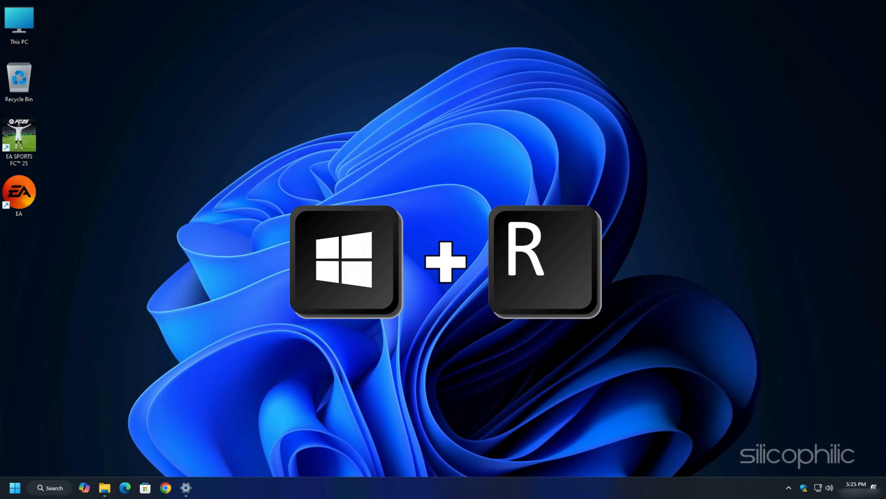
key(Win+R)
text(%programdata%)
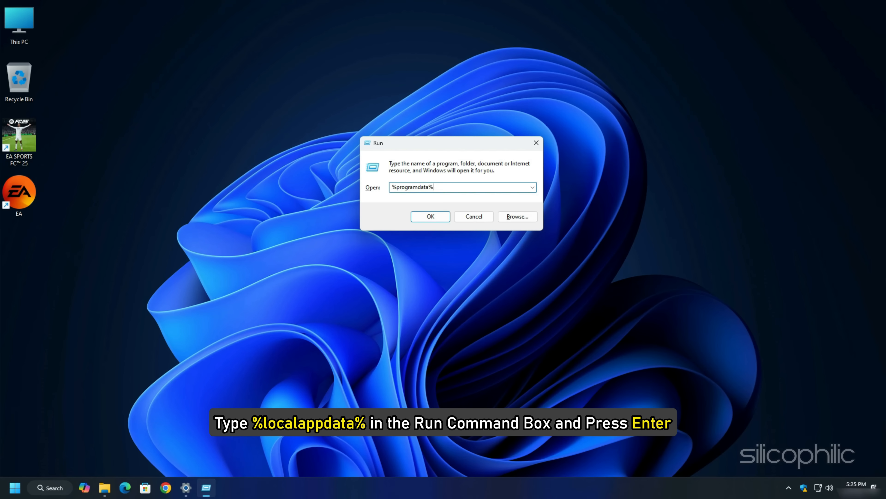
key(Enter)
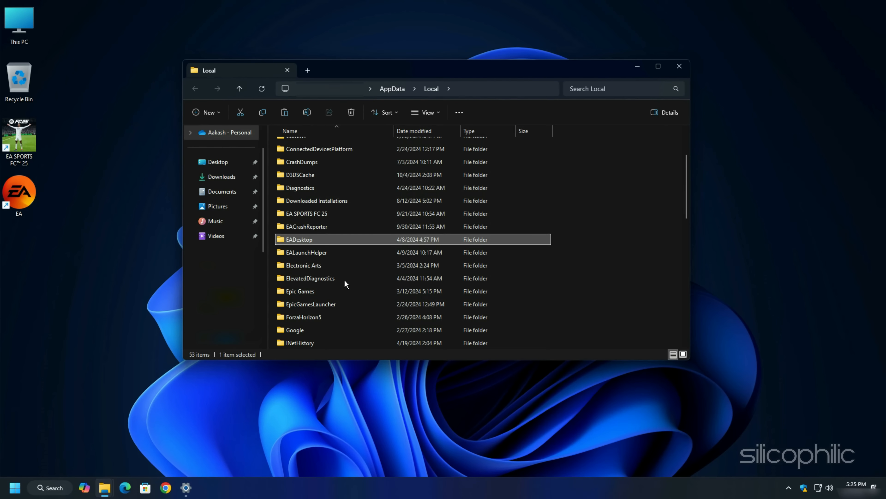
right_click(304, 265)
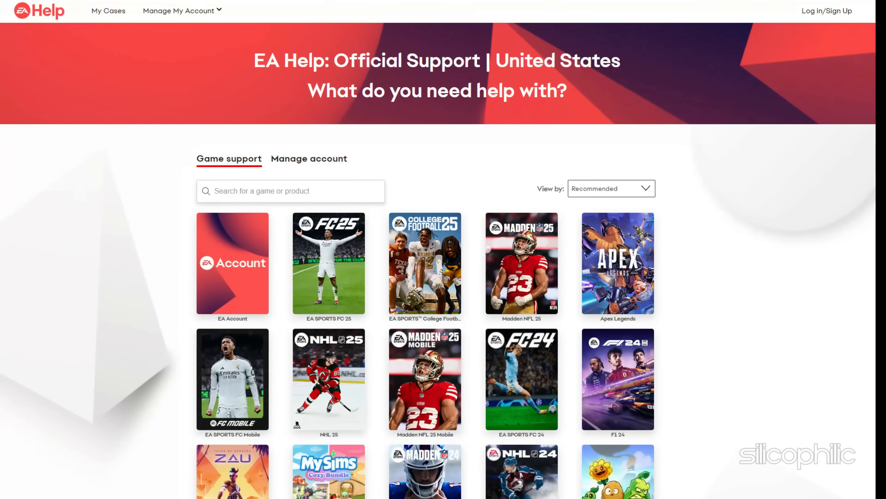
Scroll down the EA Help page to the Game support grid
scroll(down, 3)
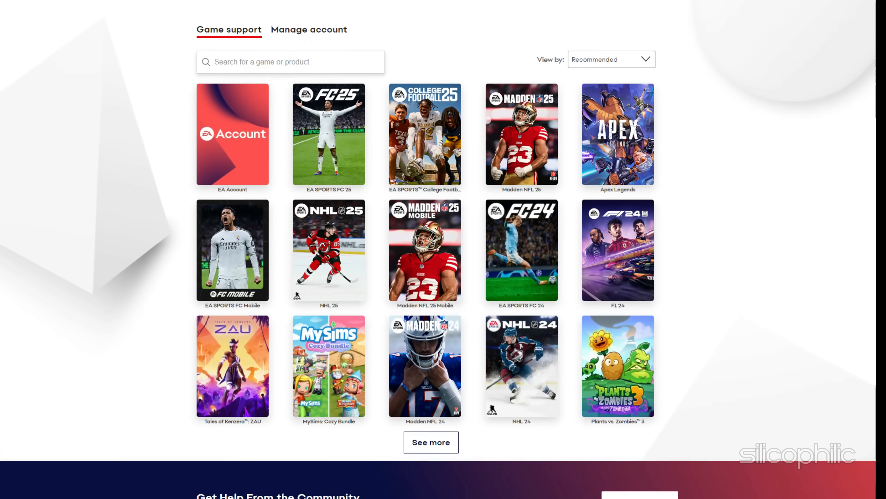
scroll(down, 3)
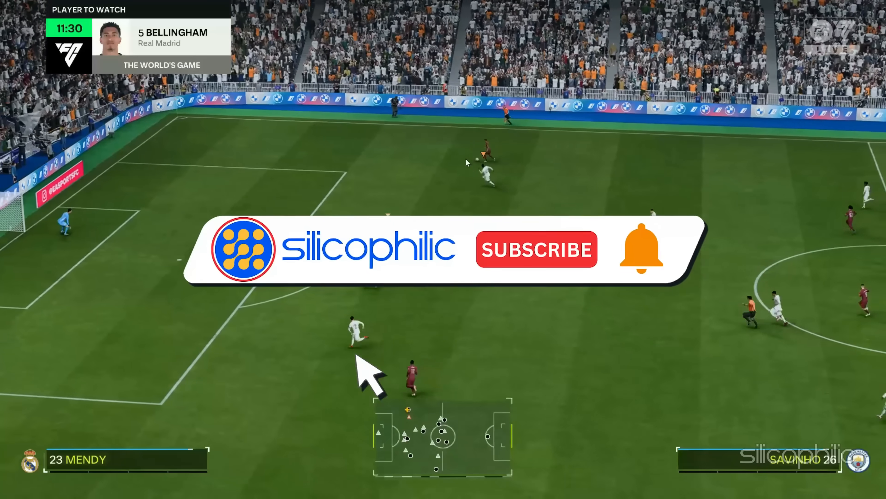
click(539, 252)
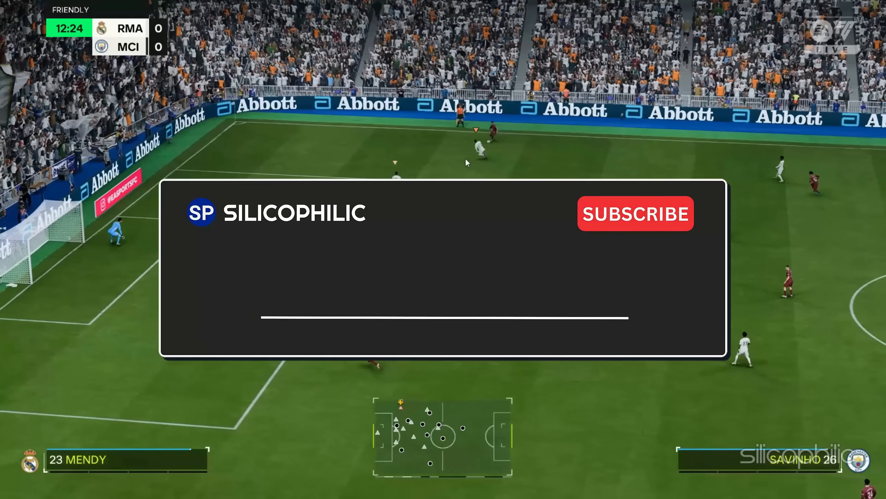
text(Comment Down Below)
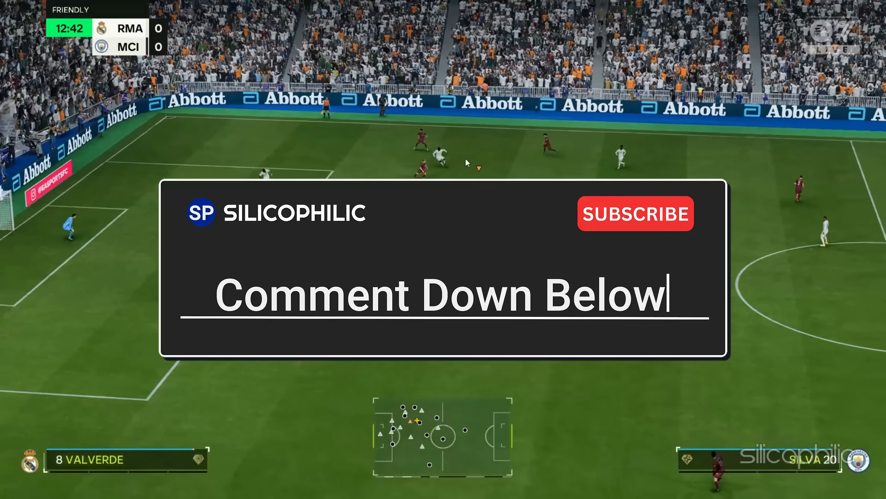